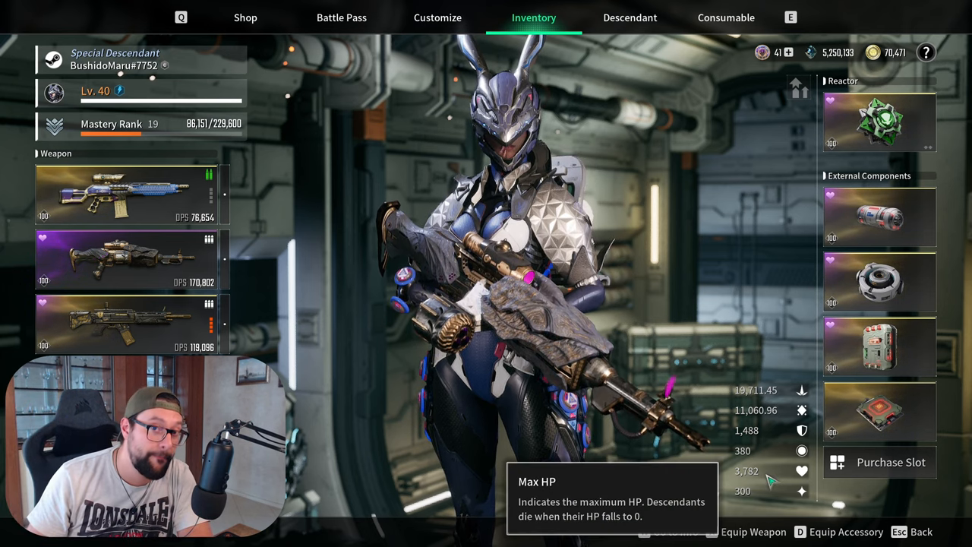
{"action": "mouse_move", "coordinate": [767, 432]}
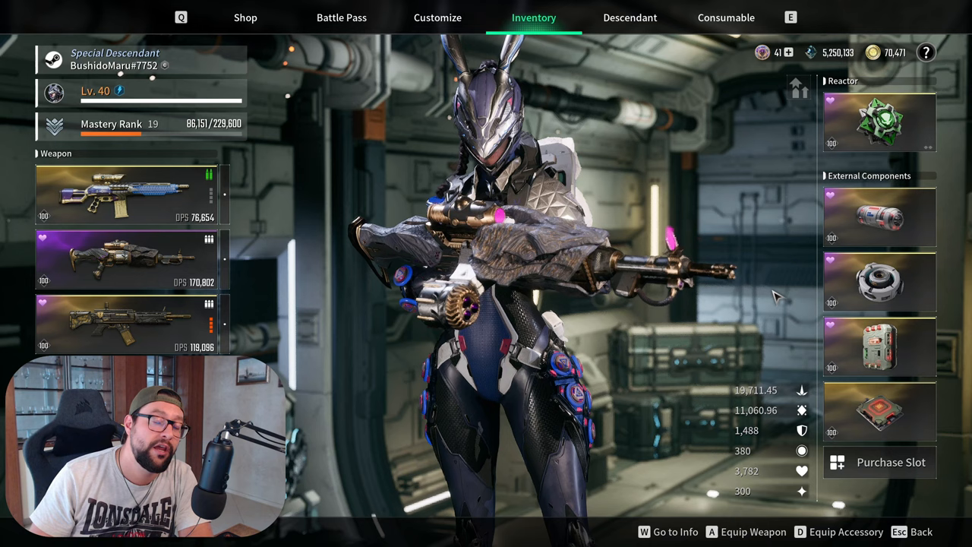
Open Bunny's module settings from the Inventory on the empty Setting 2 loadout.
{"action": "left_click", "coordinate": [879, 217]}
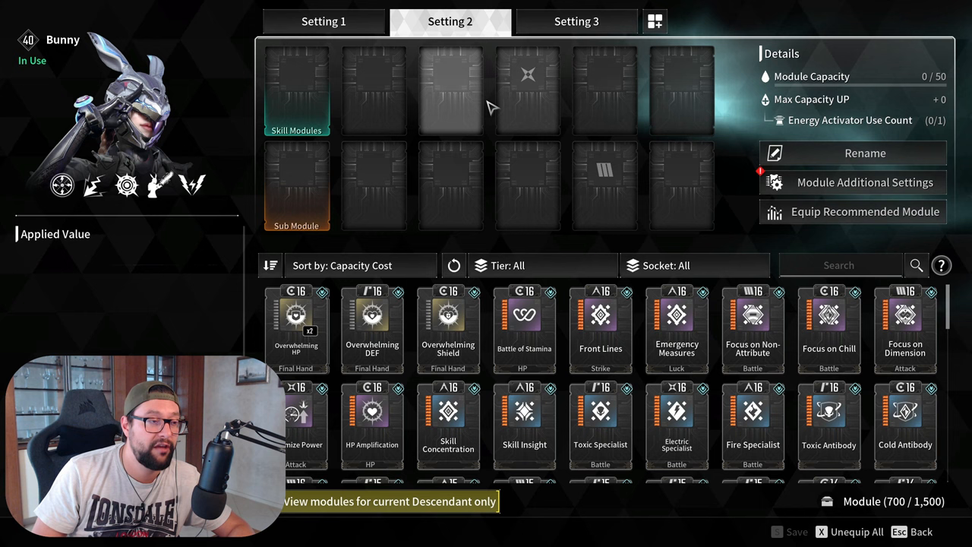
Search for HP, equip Increased HP (+155.2% Max HP), and save Bunny's module setup.
{"action": "left_click", "coordinate": [840, 265]}
{"action": "type", "text": "h"}
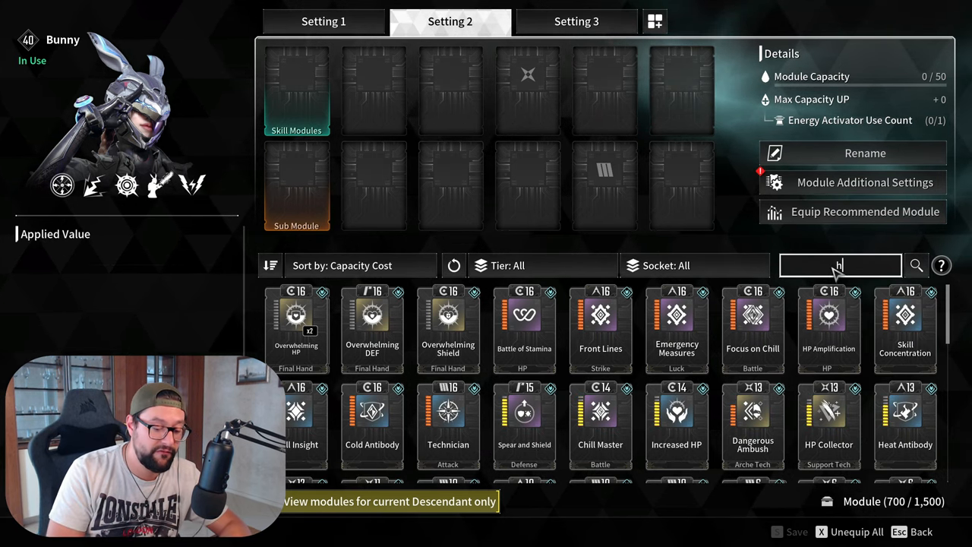
{"action": "type", "text": "p"}
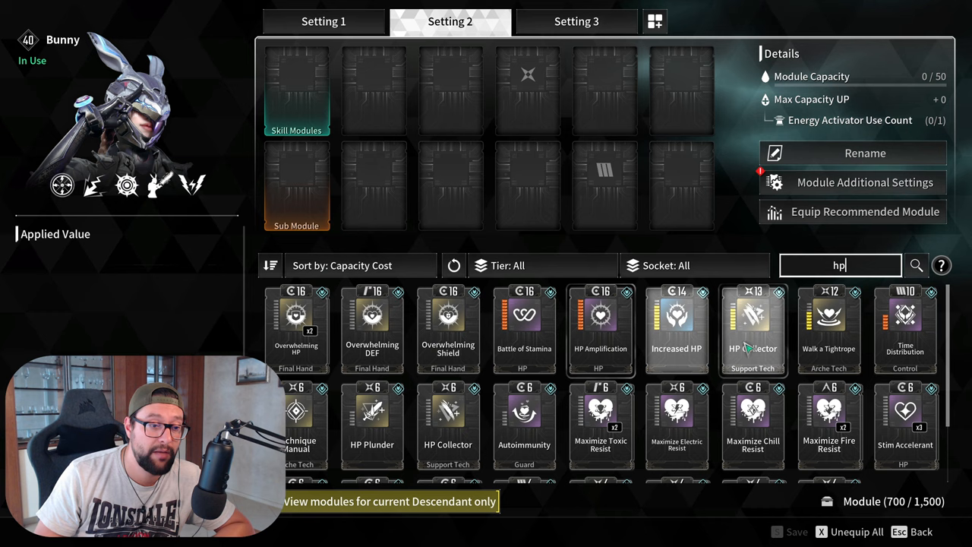
{"action": "left_click", "coordinate": [676, 326]}
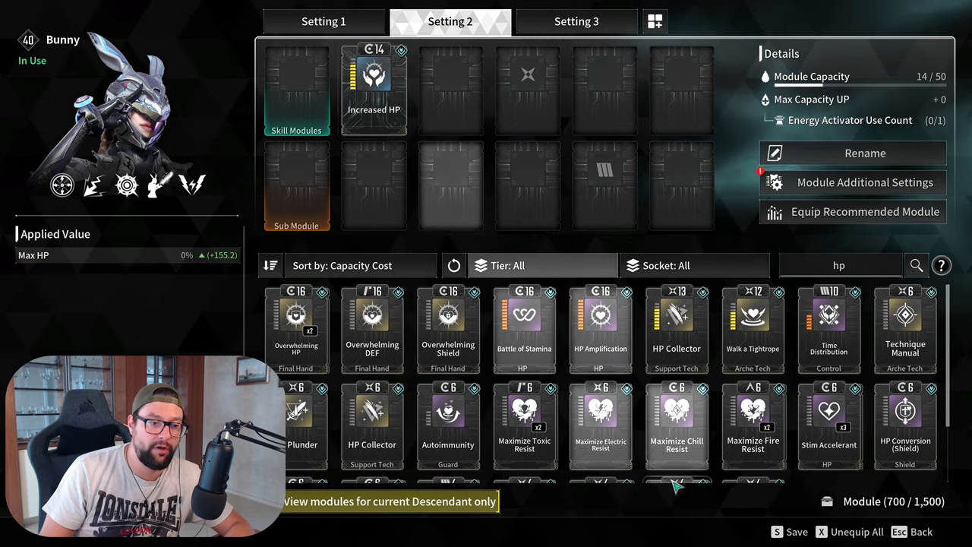
{"action": "left_click", "coordinate": [372, 421]}
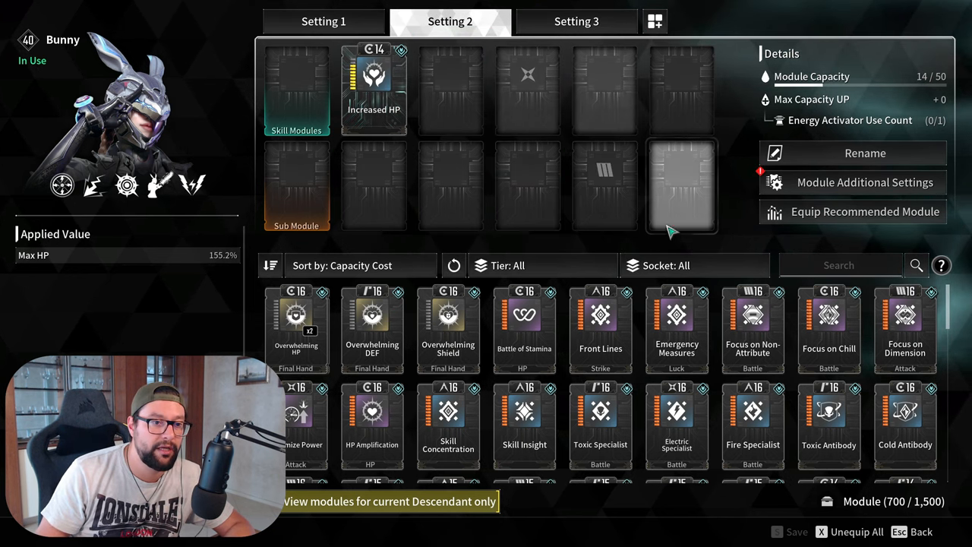
Search 'def', equip Increased DEF (+135.4 DEF) for 29/50 capacity, and clear the search.
{"action": "type", "text": "def"}
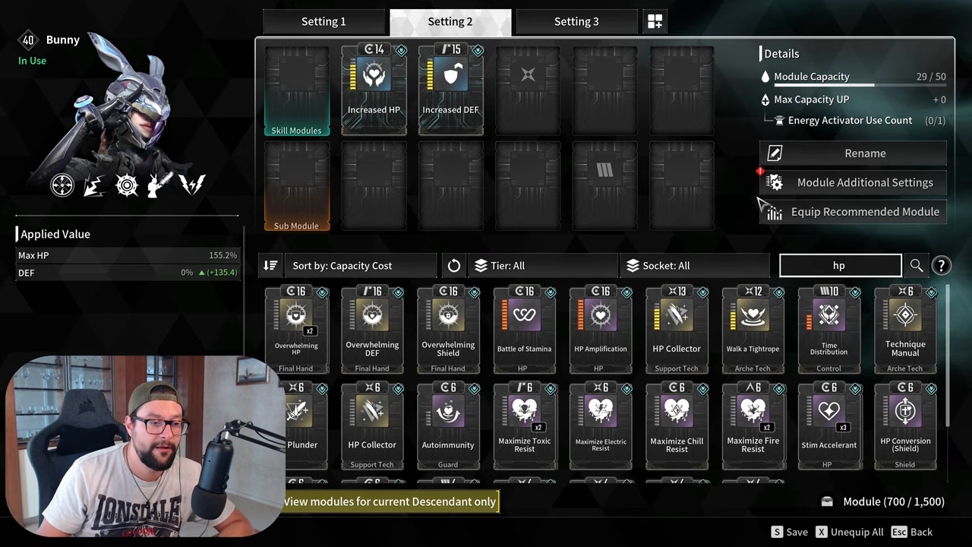
{"action": "left_click", "coordinate": [600, 326]}
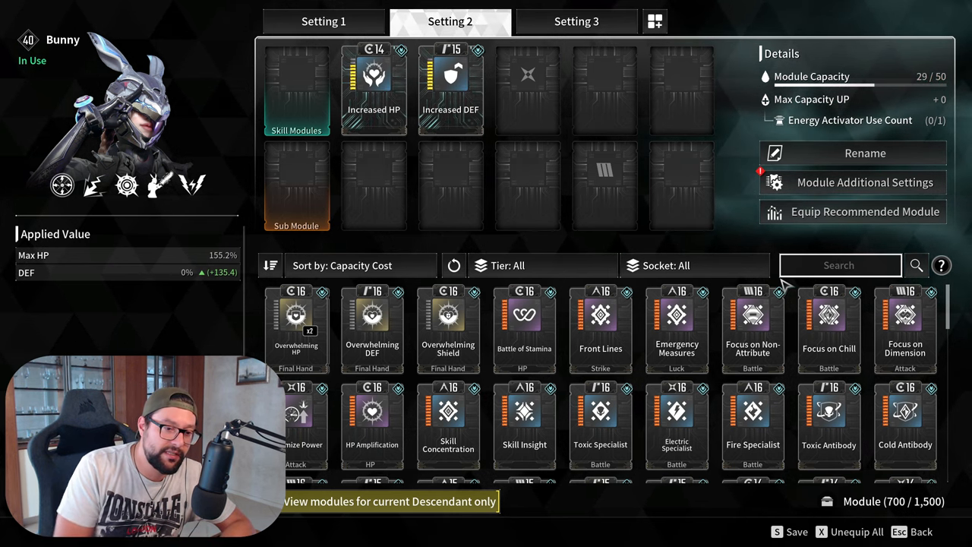
Equip Technician and Electric Specialist, filling Setting 2 to 45/50, then return to Inventory.
{"action": "scroll", "scroll_direction": "down", "scroll_amount": 3}
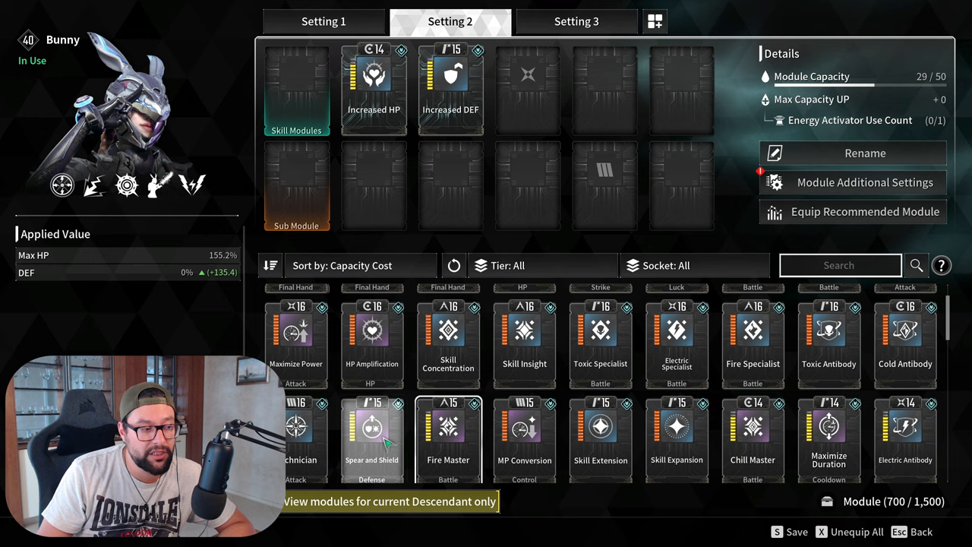
{"action": "left_click", "coordinate": [296, 425]}
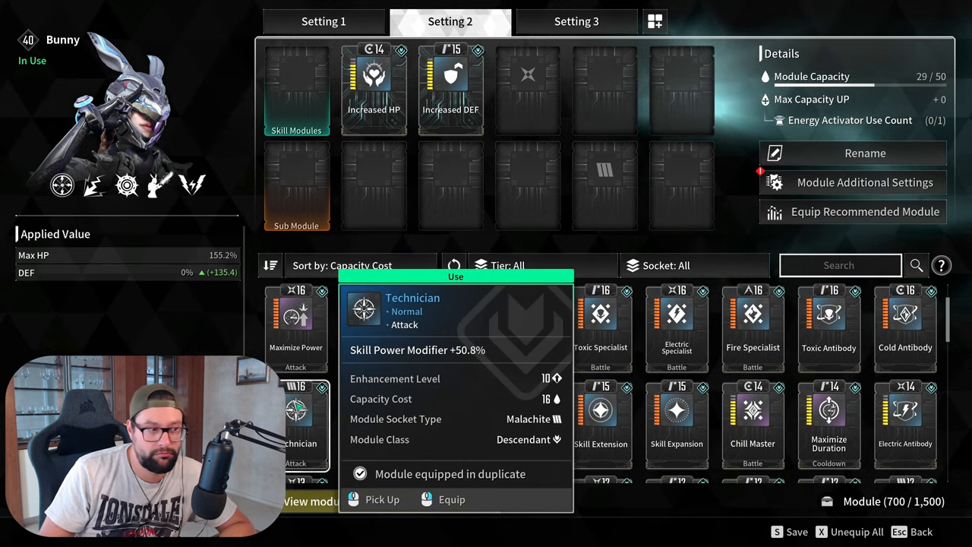
{"action": "left_click", "coordinate": [451, 499]}
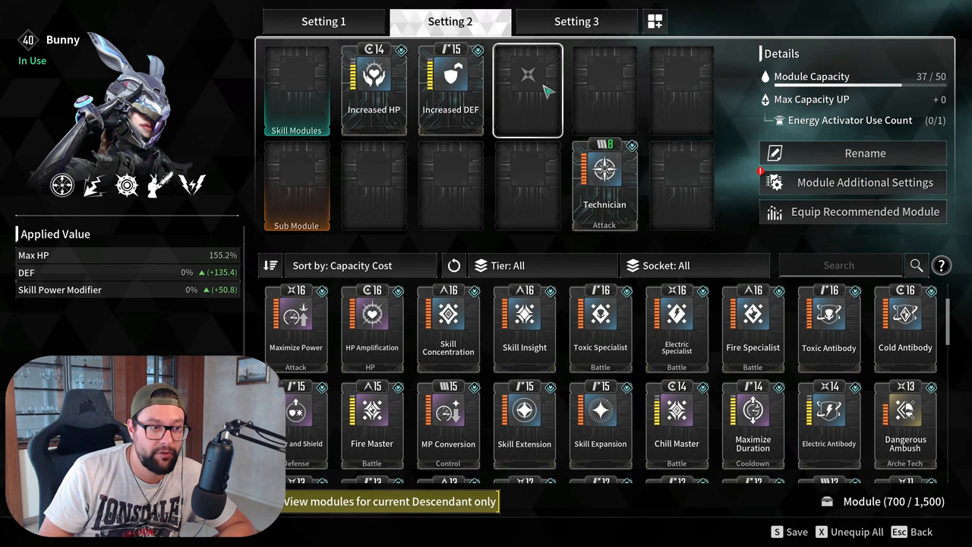
{"action": "left_click", "coordinate": [600, 327]}
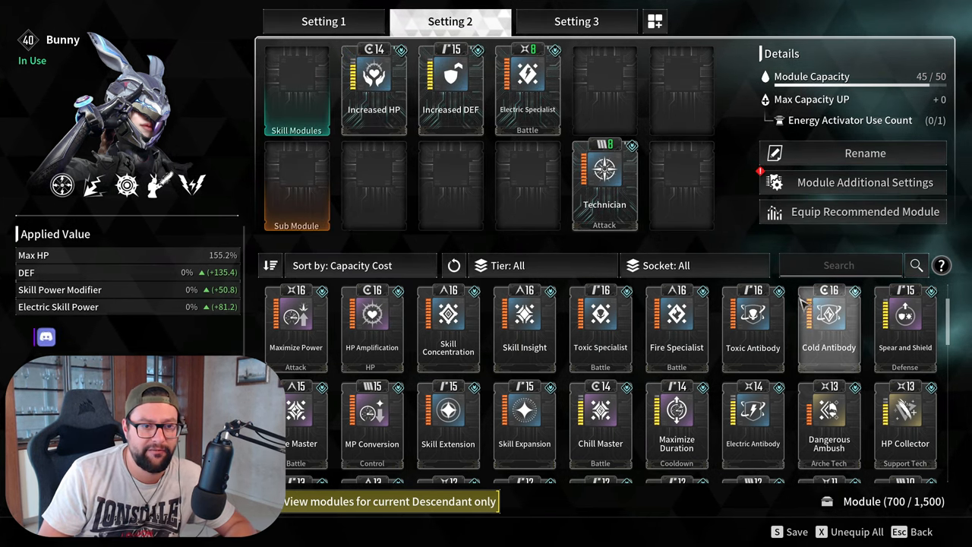
{"action": "type", "text": "nim"}
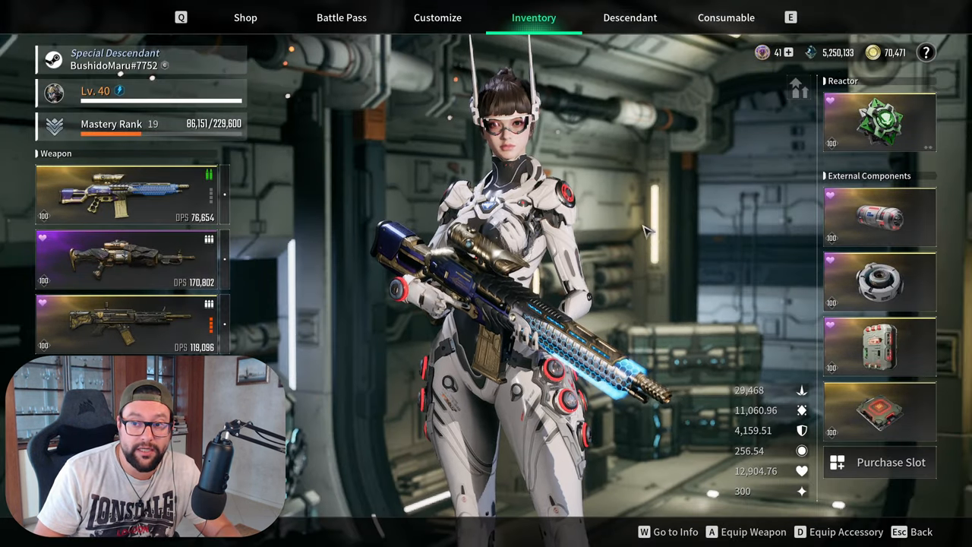
Select the Tamer machine gun and open its empty Setting 3 module loadout.
{"action": "left_click", "coordinate": [125, 260]}
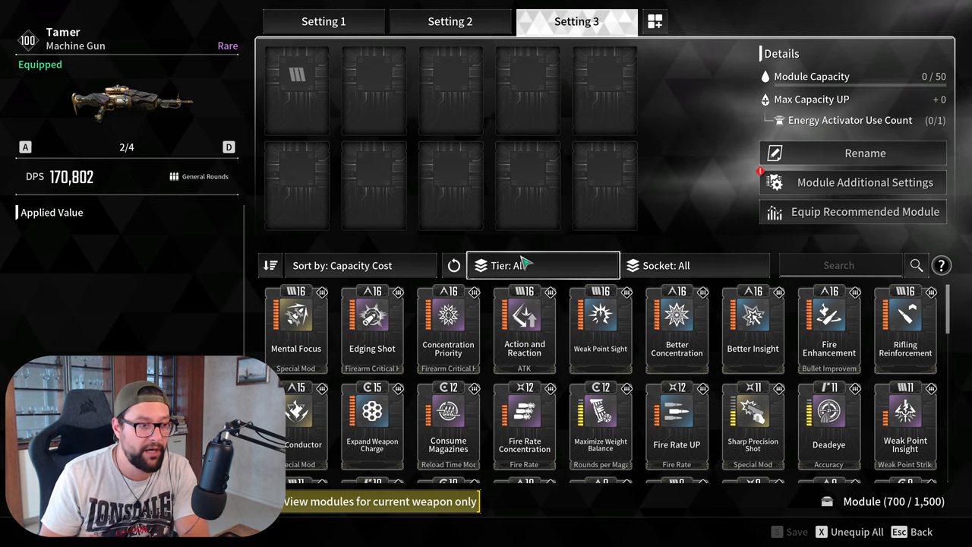
{"action": "mouse_move", "coordinate": [490, 315]}
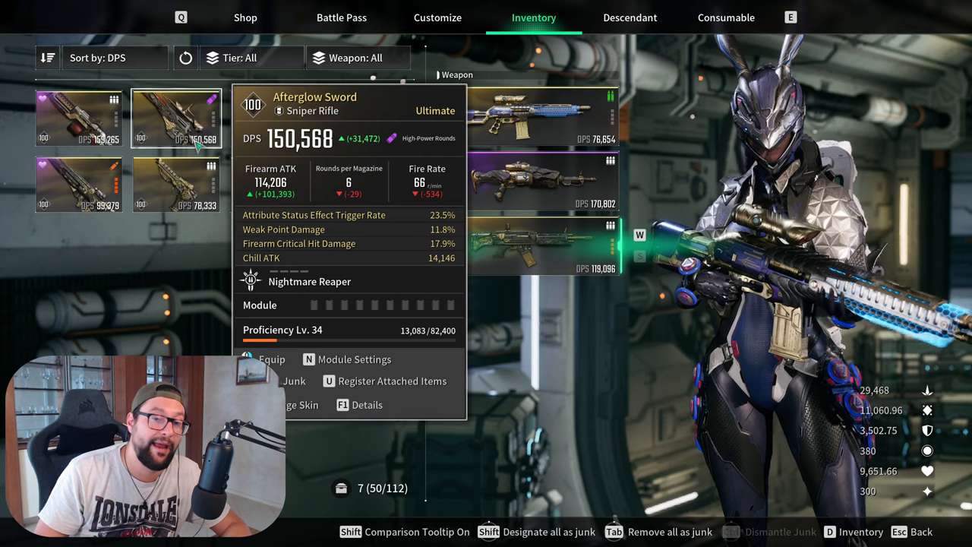
{"action": "left_click", "coordinate": [274, 185]}
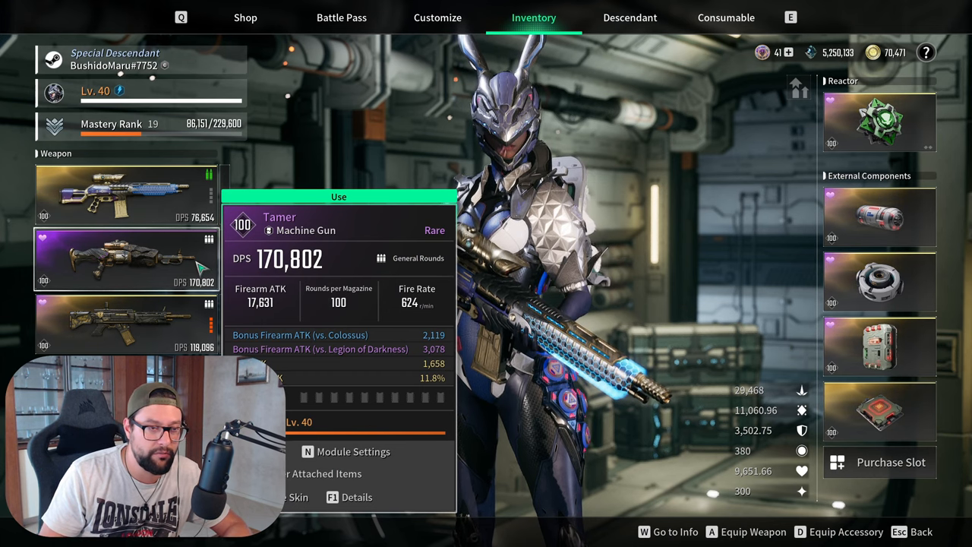
{"action": "left_click", "coordinate": [353, 451]}
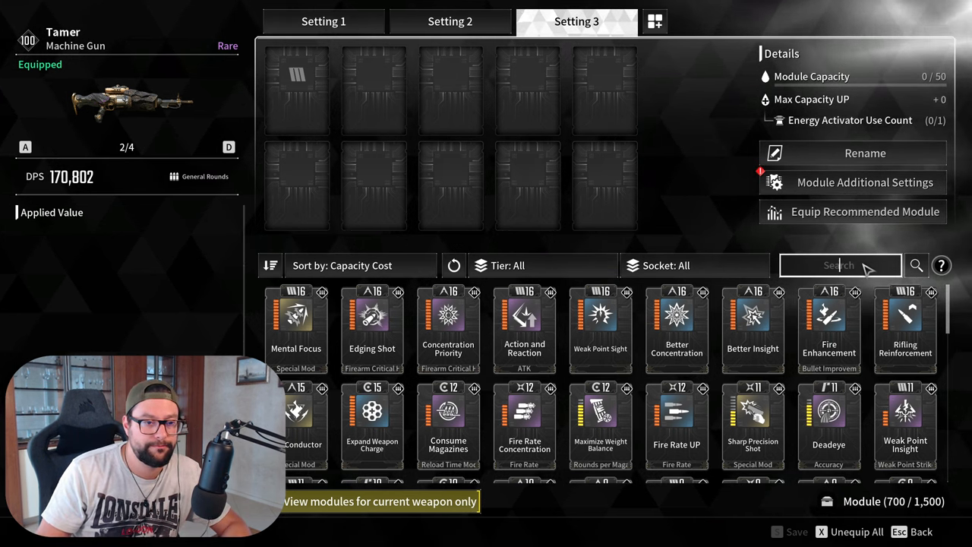
Search 'rif' and swap the first Rifling Reinforcement for the more enhanced copy.
{"action": "type", "text": "rif"}
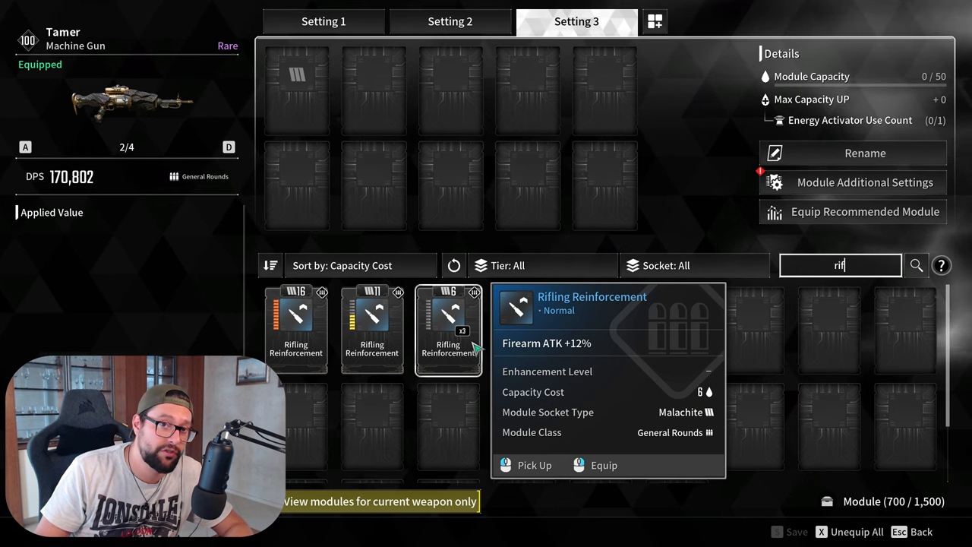
{"action": "mouse_move", "coordinate": [459, 367]}
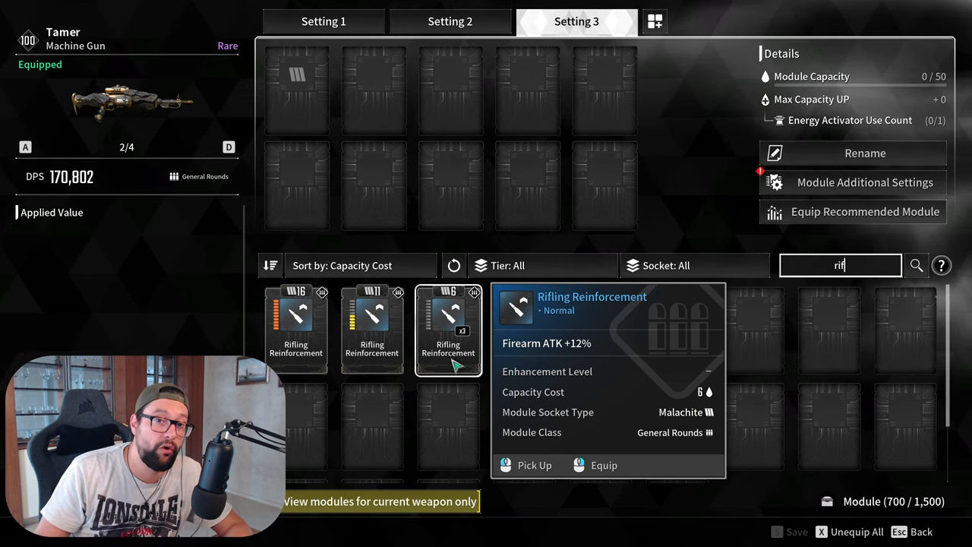
{"action": "left_click", "coordinate": [604, 465]}
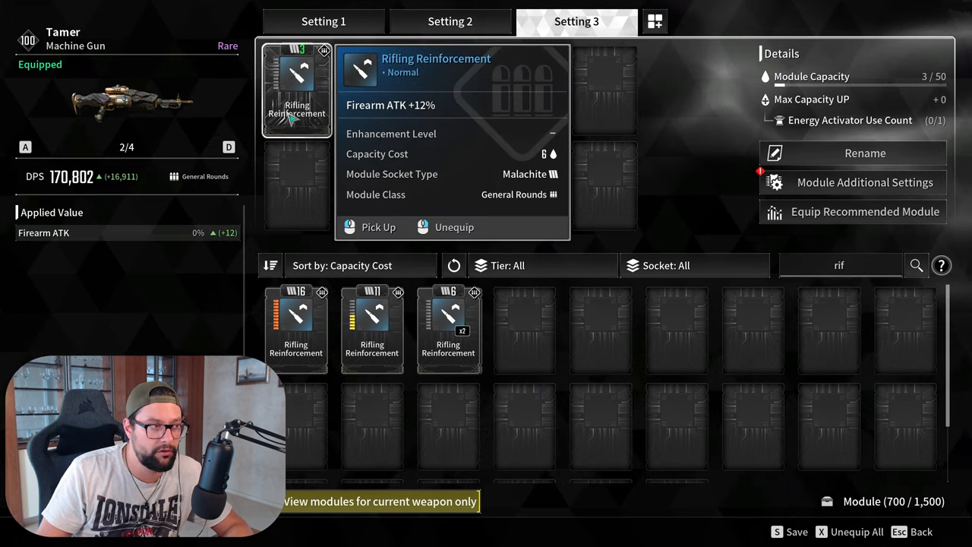
{"action": "left_click", "coordinate": [453, 226]}
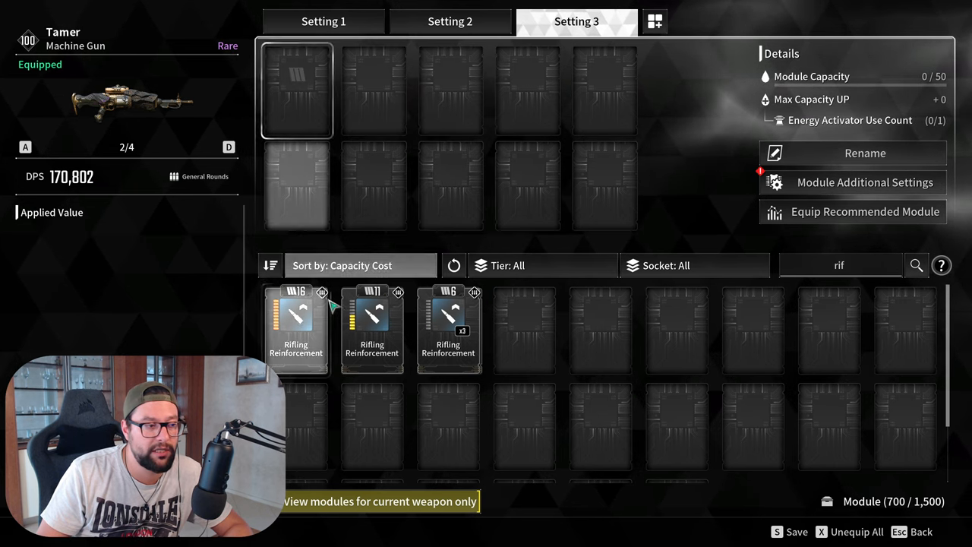
{"action": "left_click", "coordinate": [448, 330]}
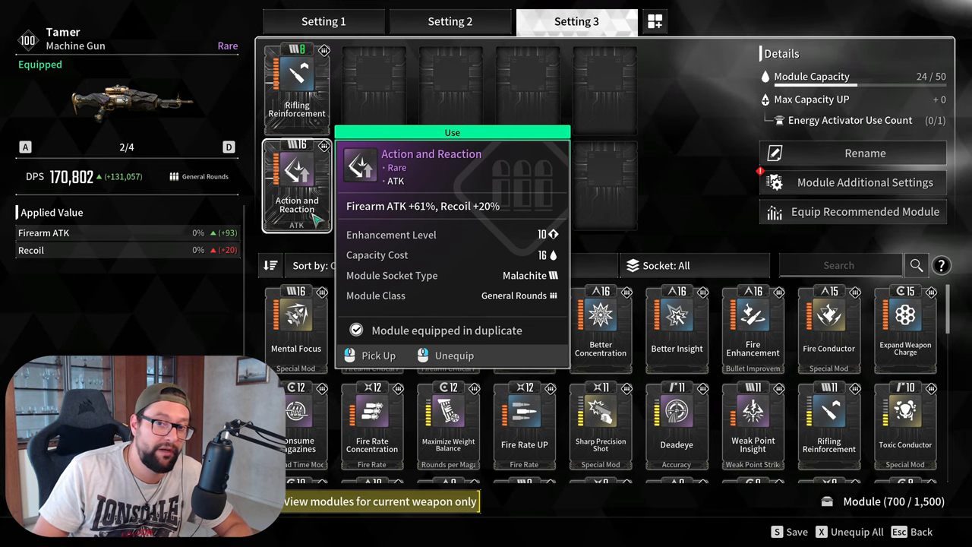
Unequip Action and Reaction; equip Better Insight and Better Concentration, reaching 40/50 capacity.
{"action": "left_click", "coordinate": [454, 355]}
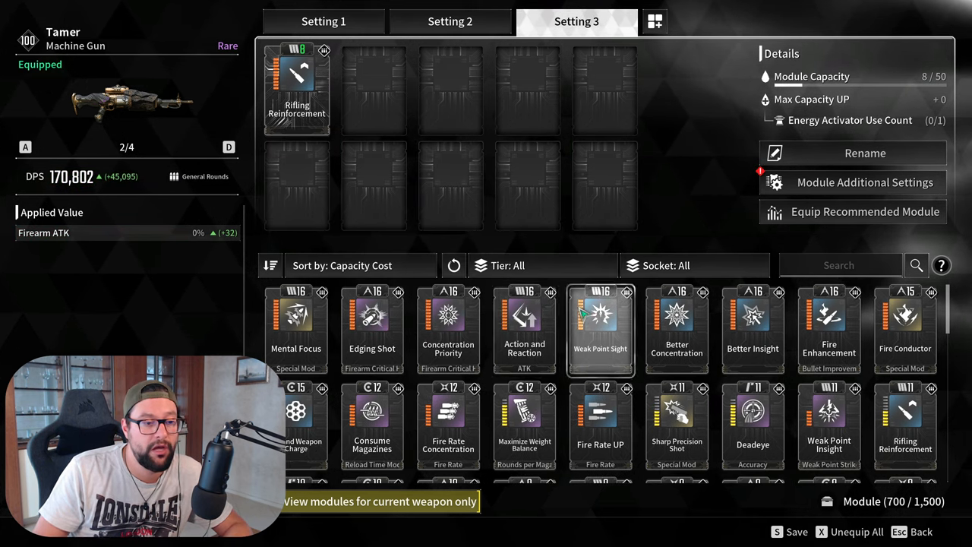
{"action": "left_click", "coordinate": [600, 326]}
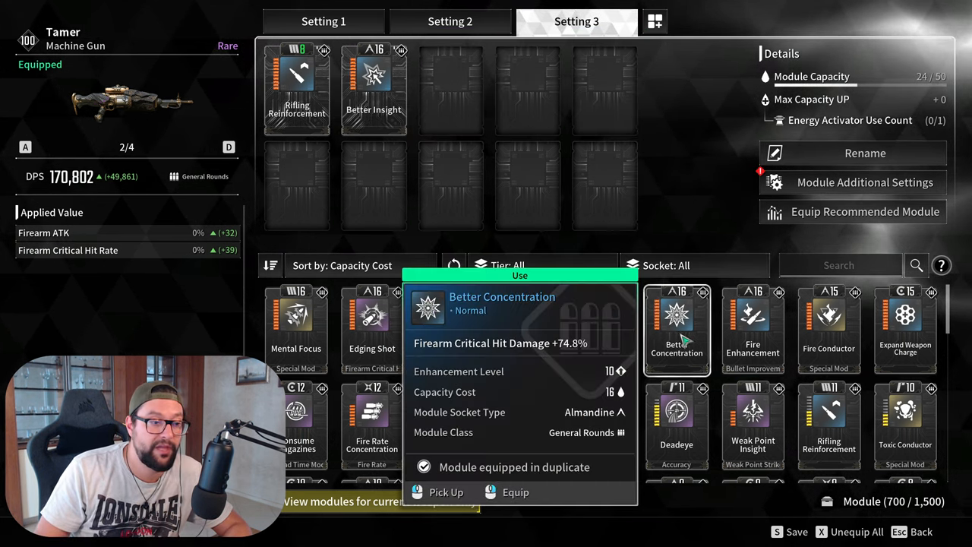
{"action": "left_click", "coordinate": [515, 492]}
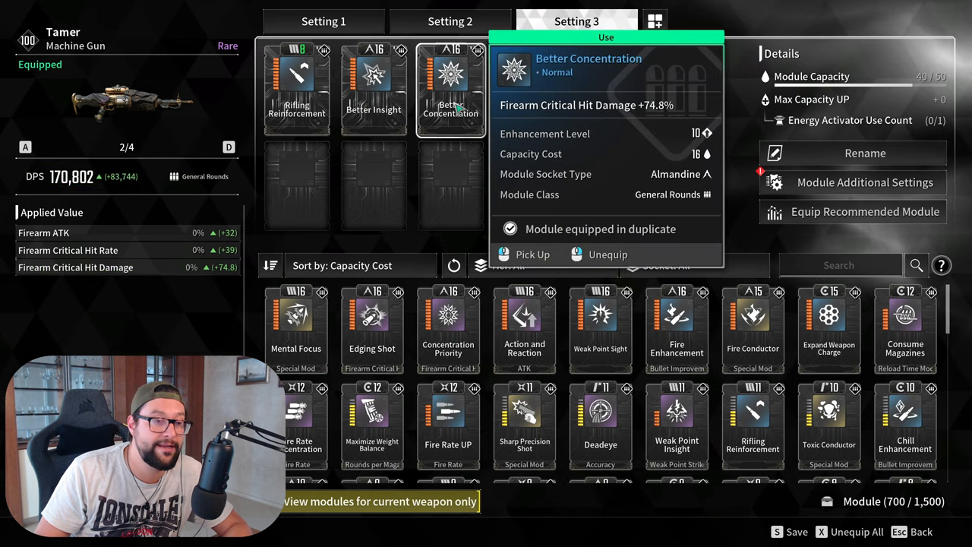